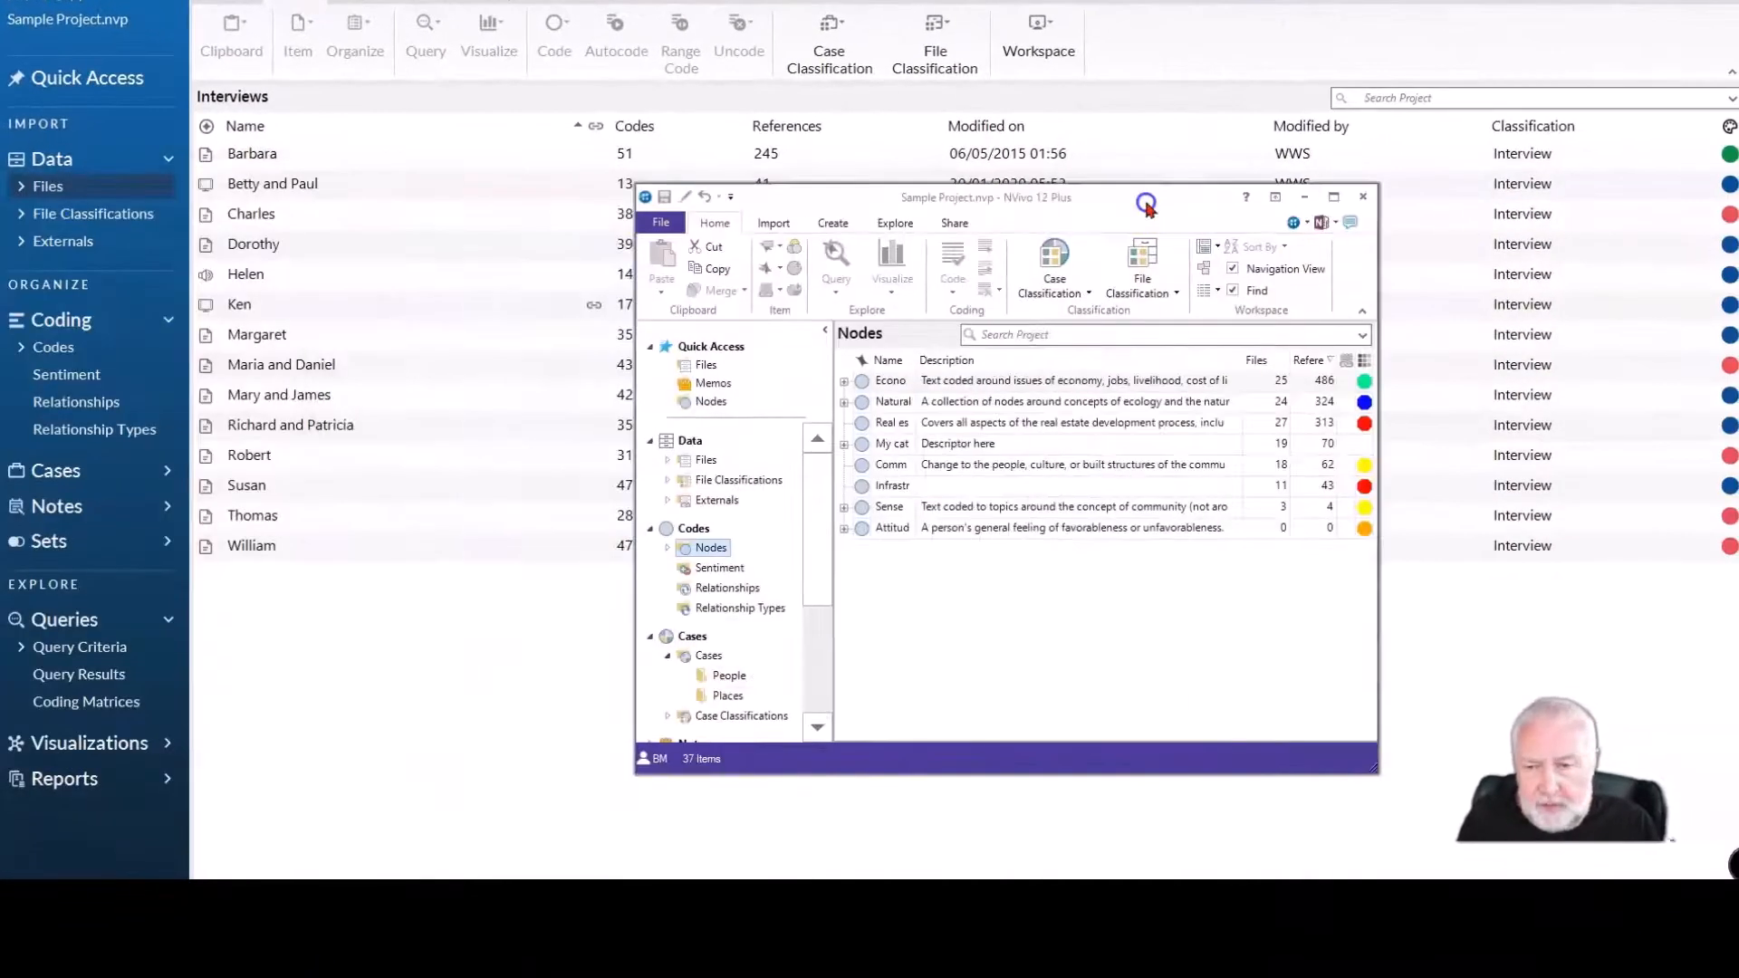
In NVivo 12 Plus, expand Files and list the Interviews files, Barbara through William.
click(1334, 197)
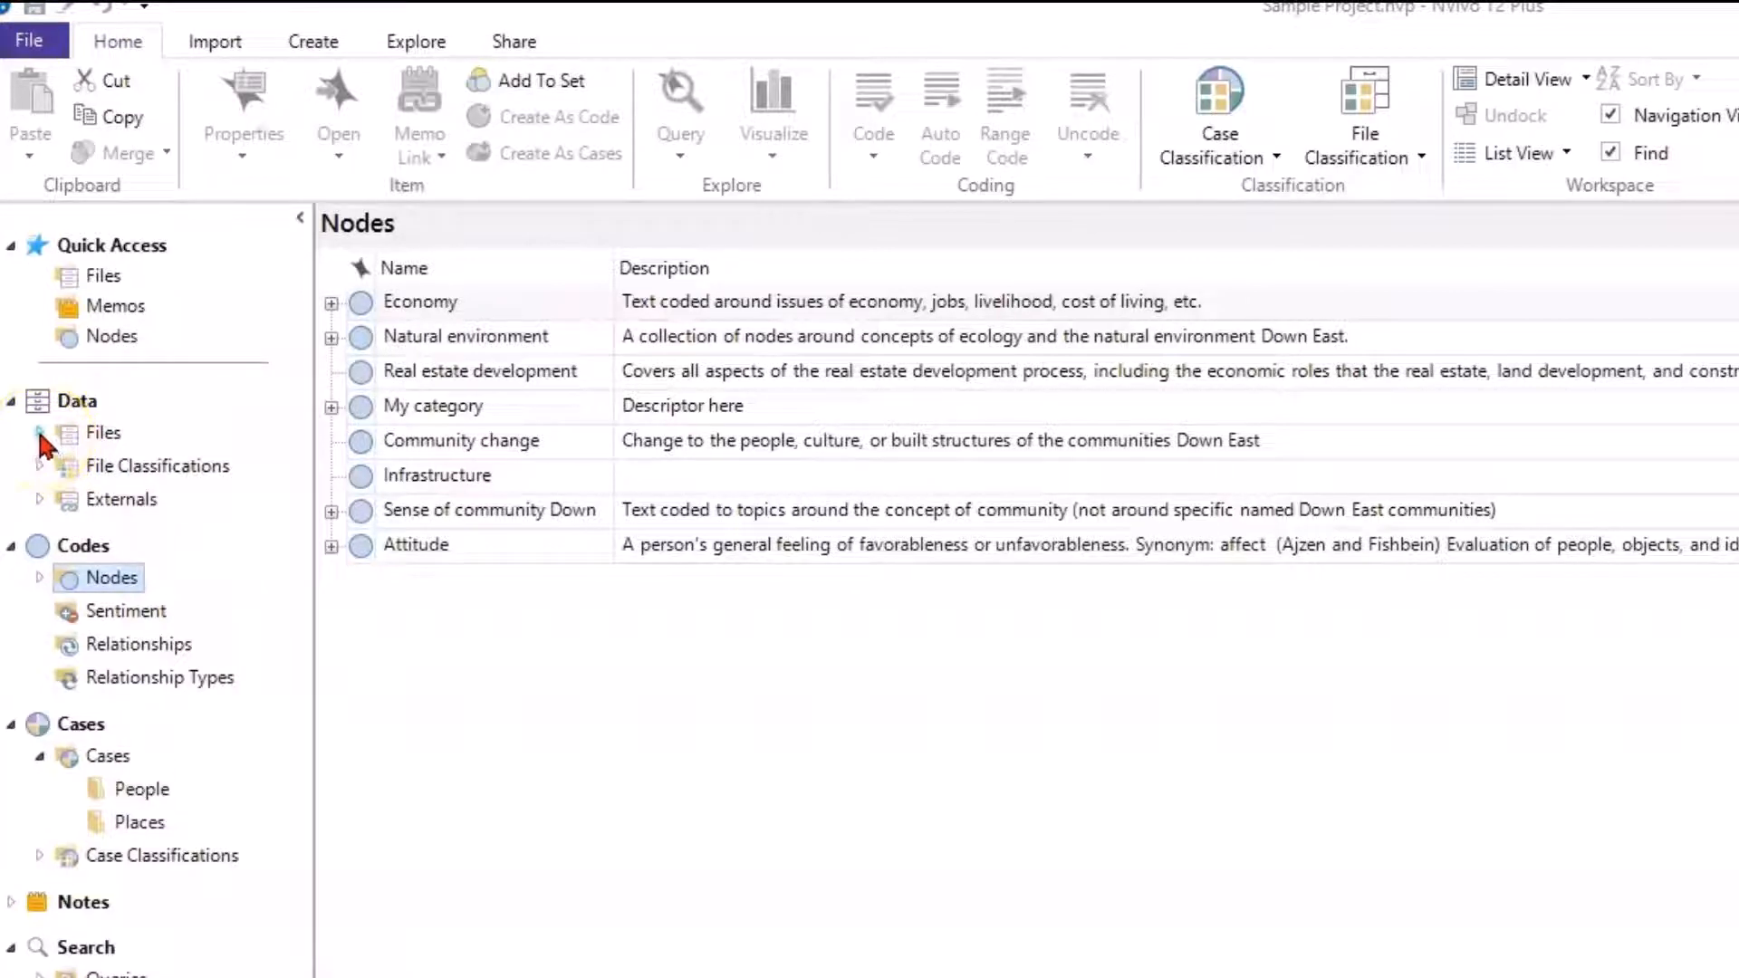
click(38, 433)
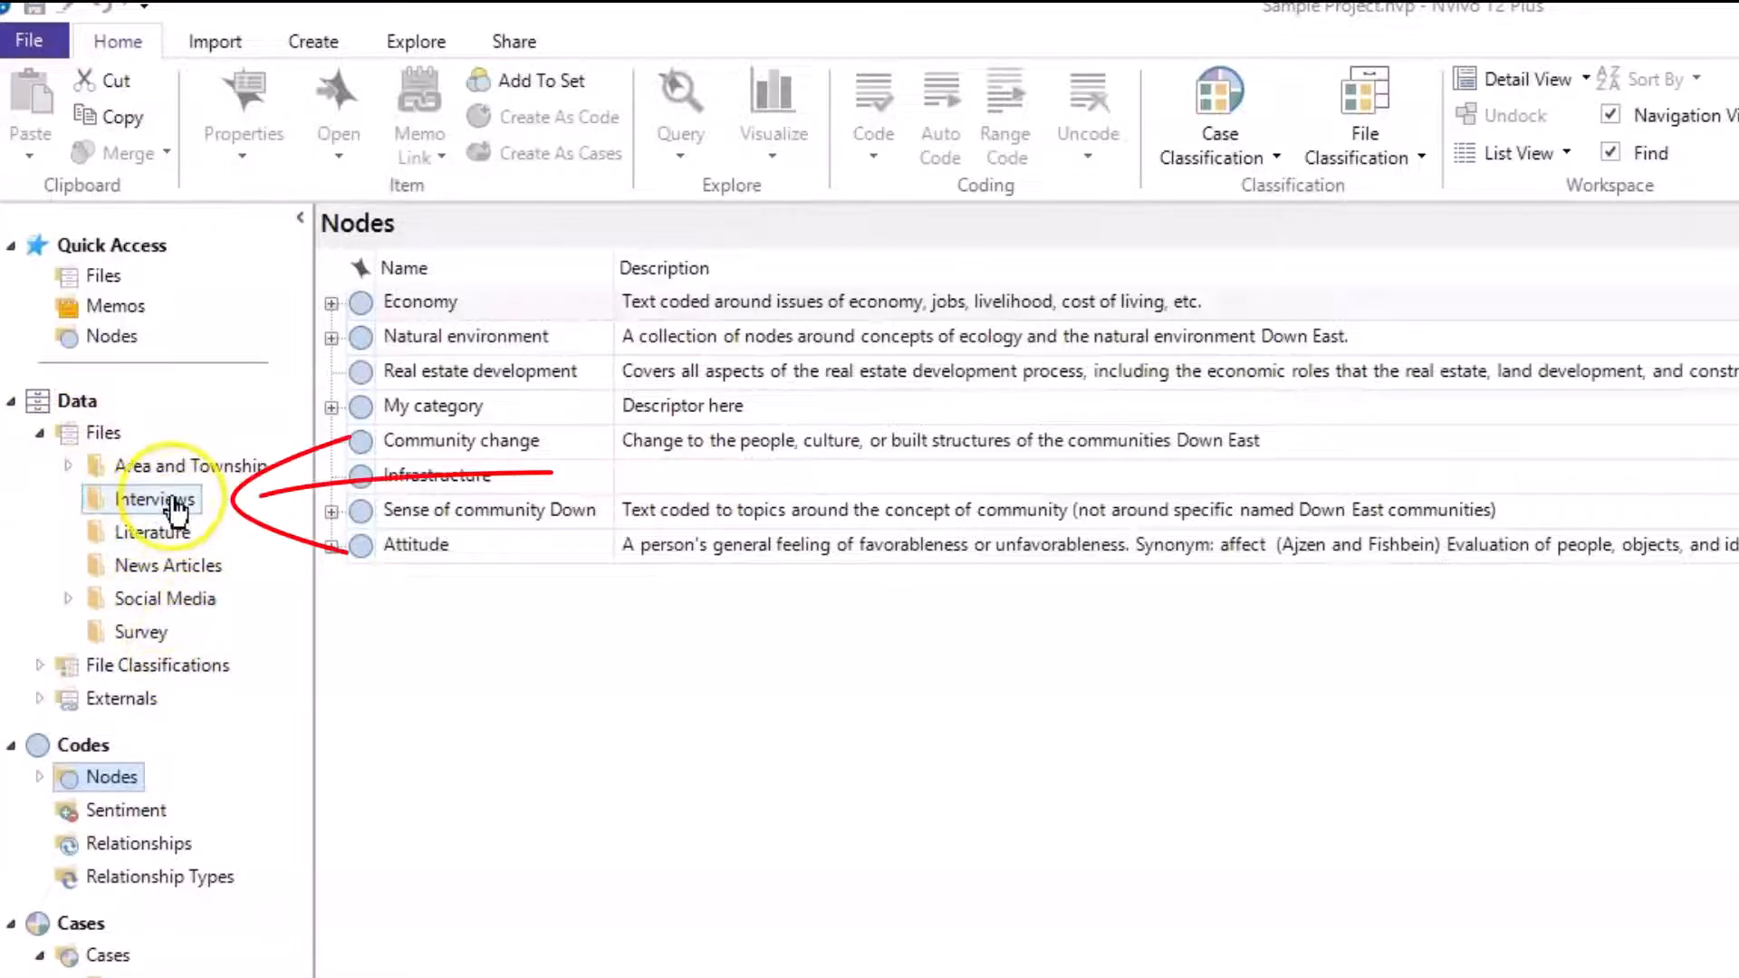
click(155, 499)
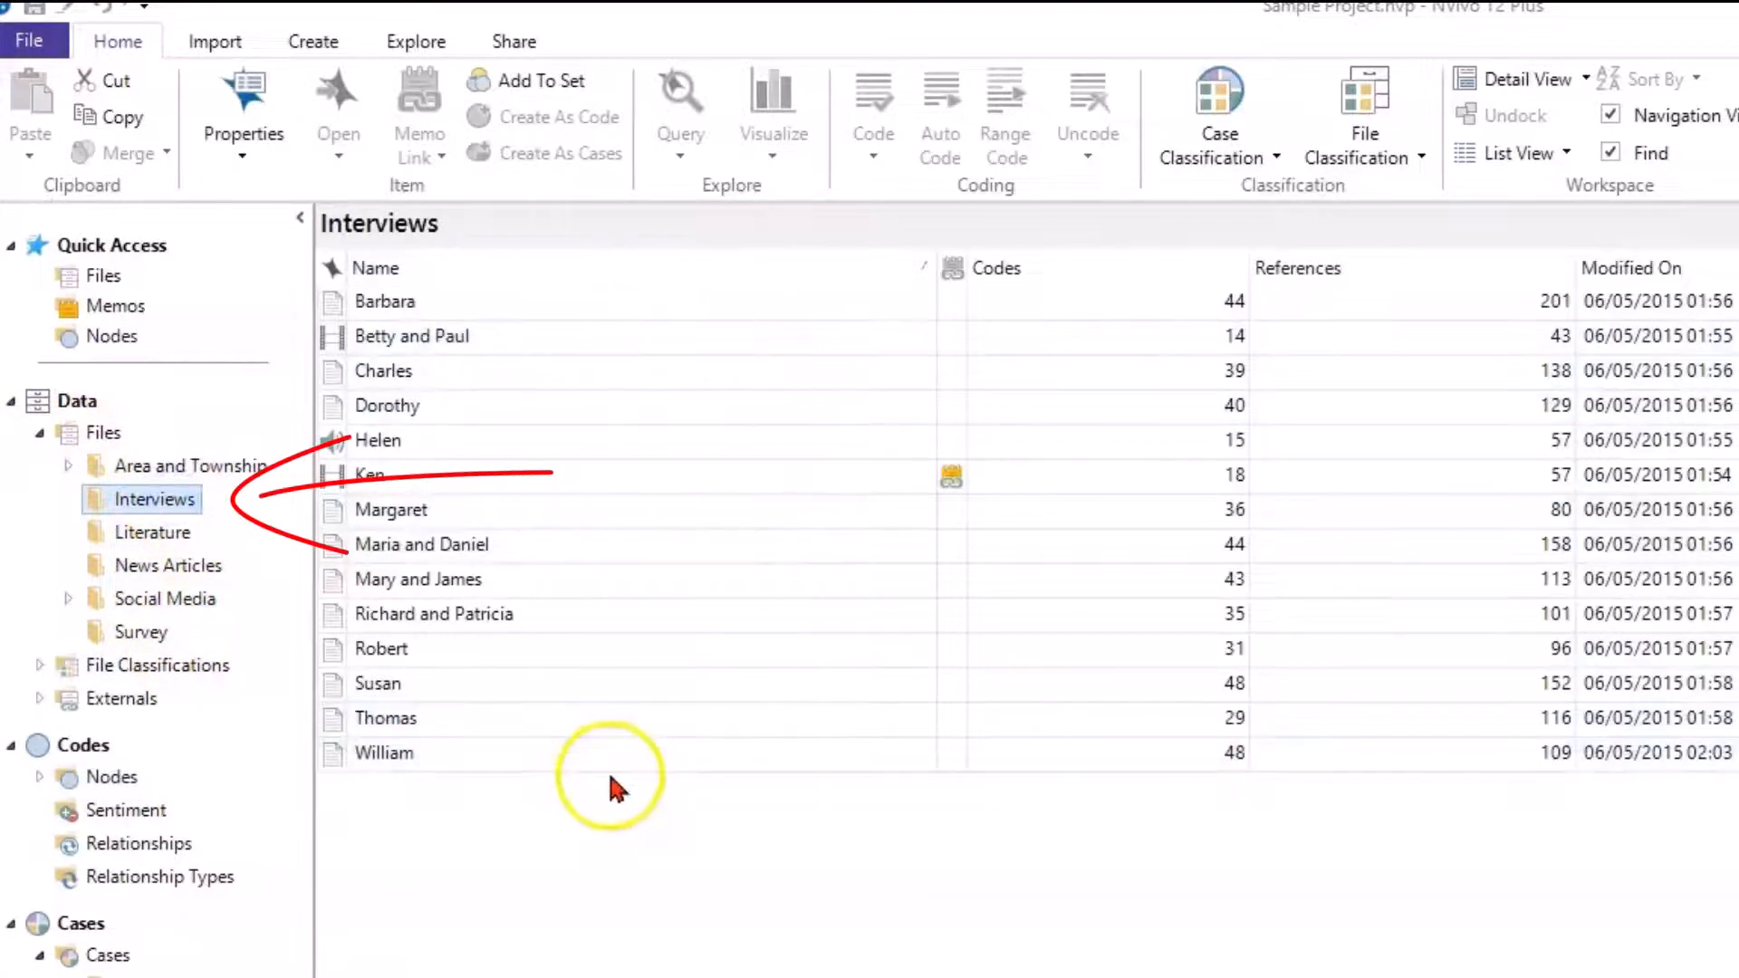
click(39, 776)
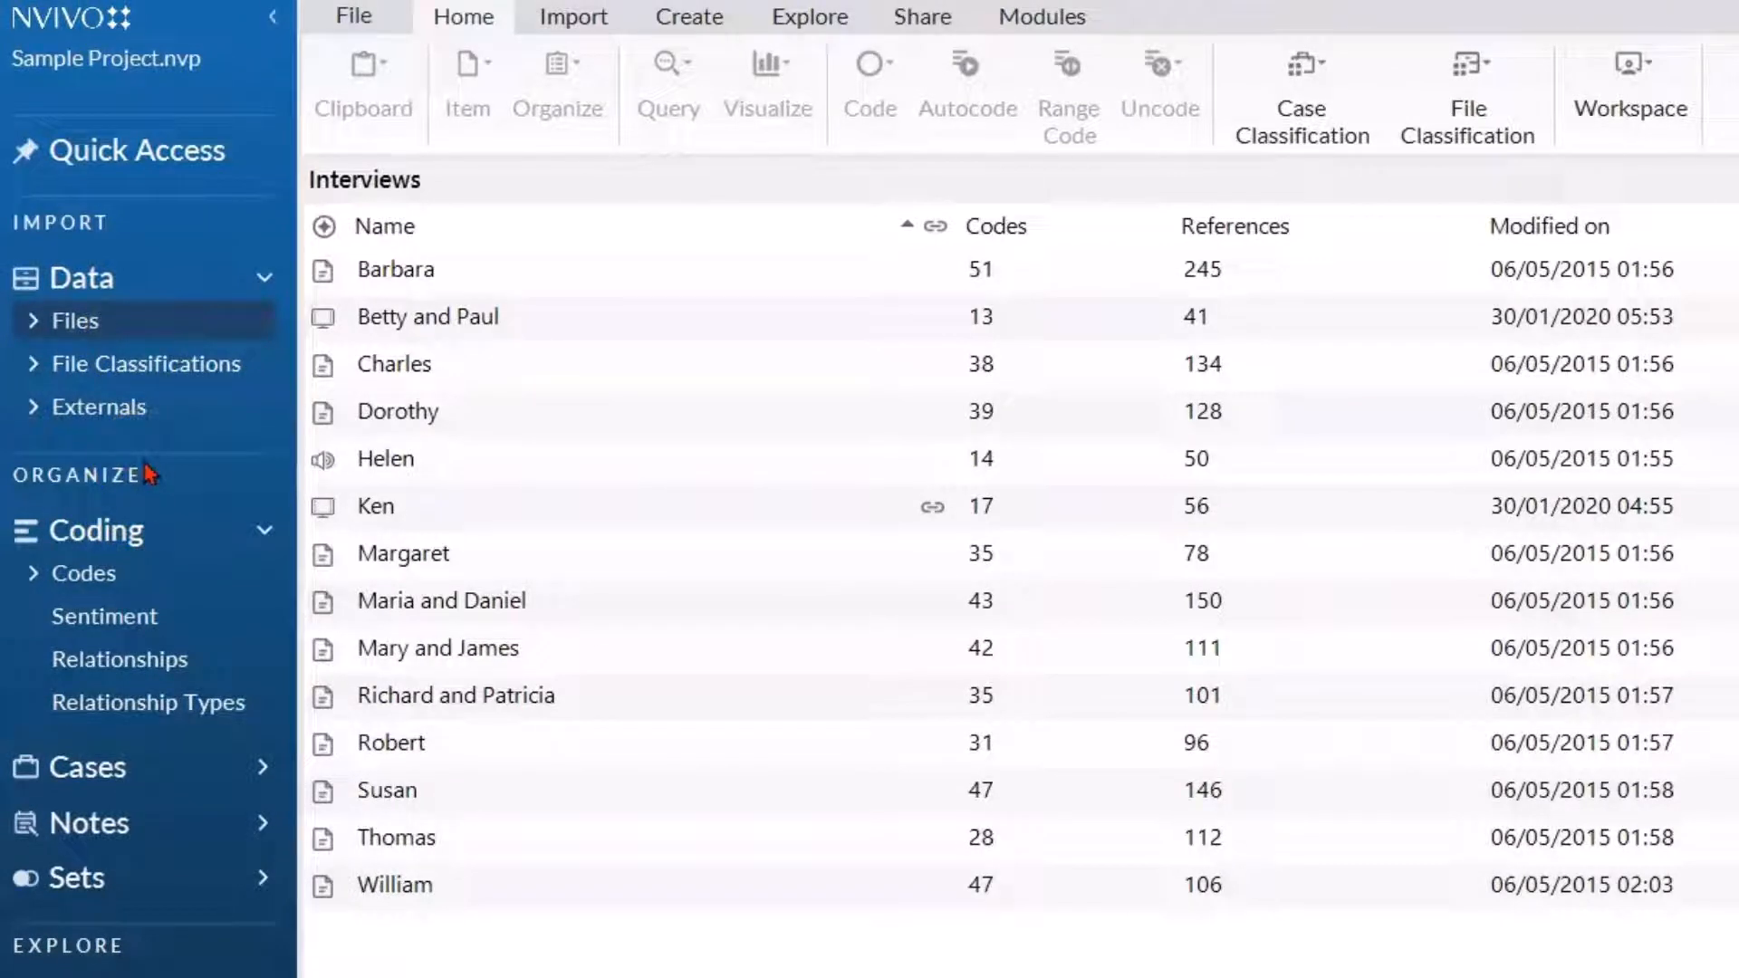
mouse_move(173, 447)
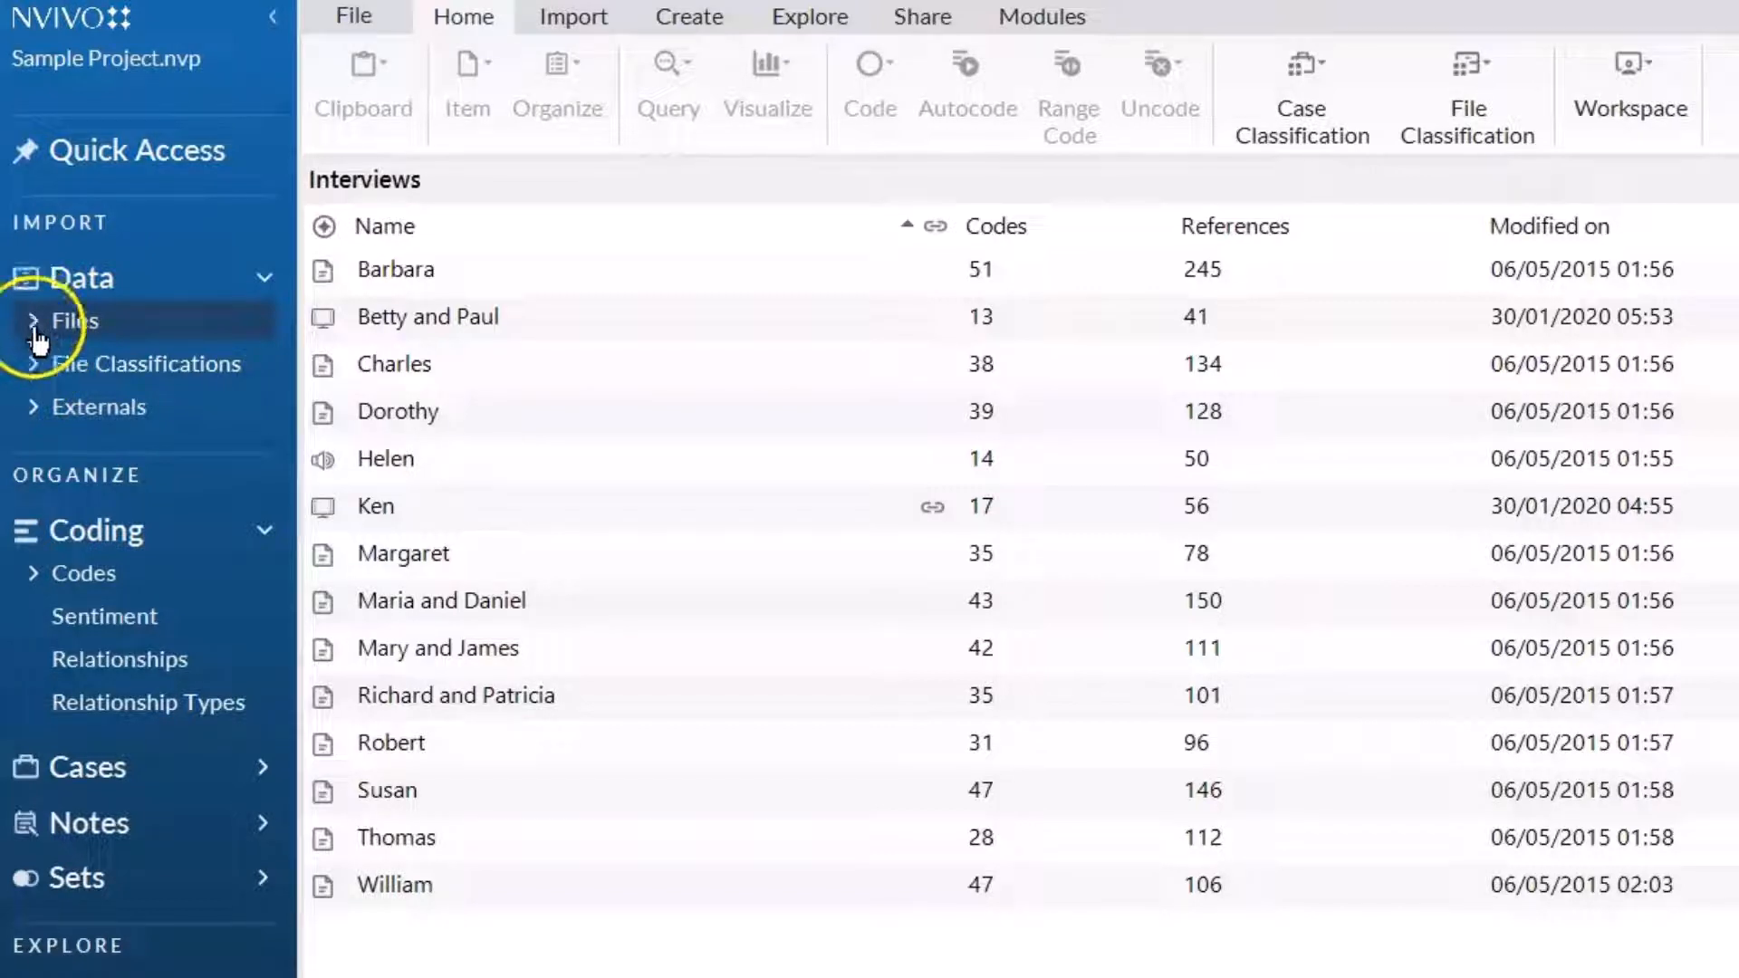
Expand Files (Interviews, Survey) and Codes (autocoded and query-based groups) in the navigation pane.
click(70, 320)
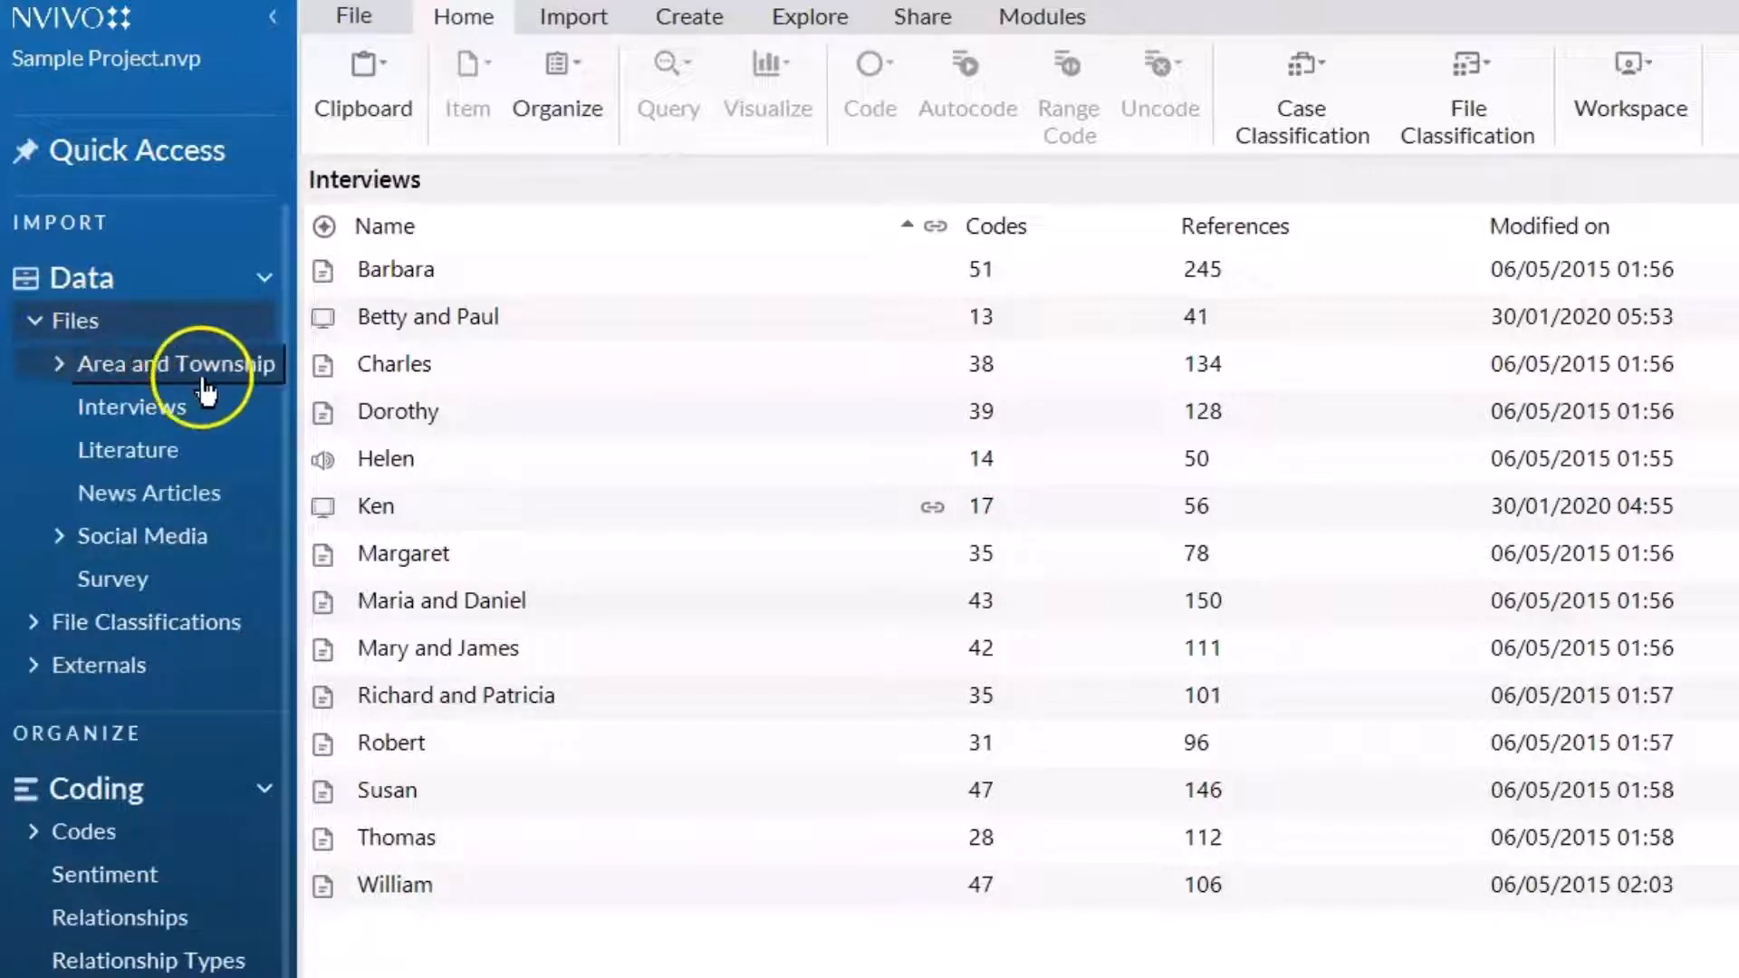
click(131, 406)
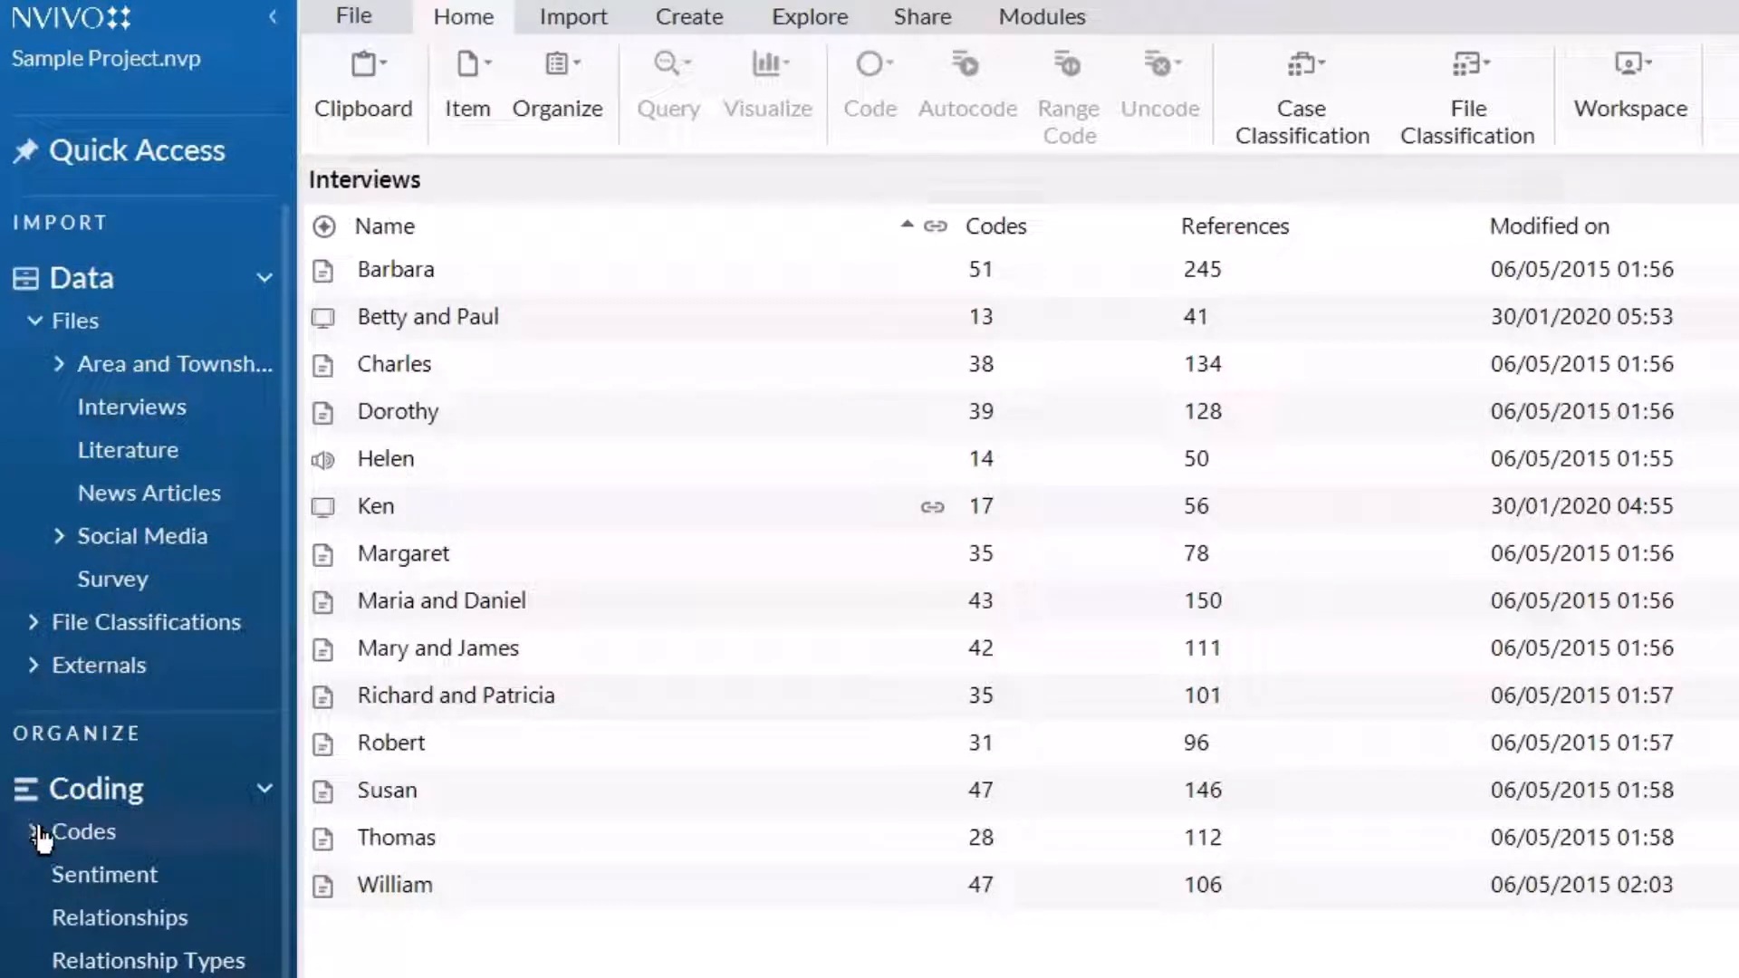
click(78, 831)
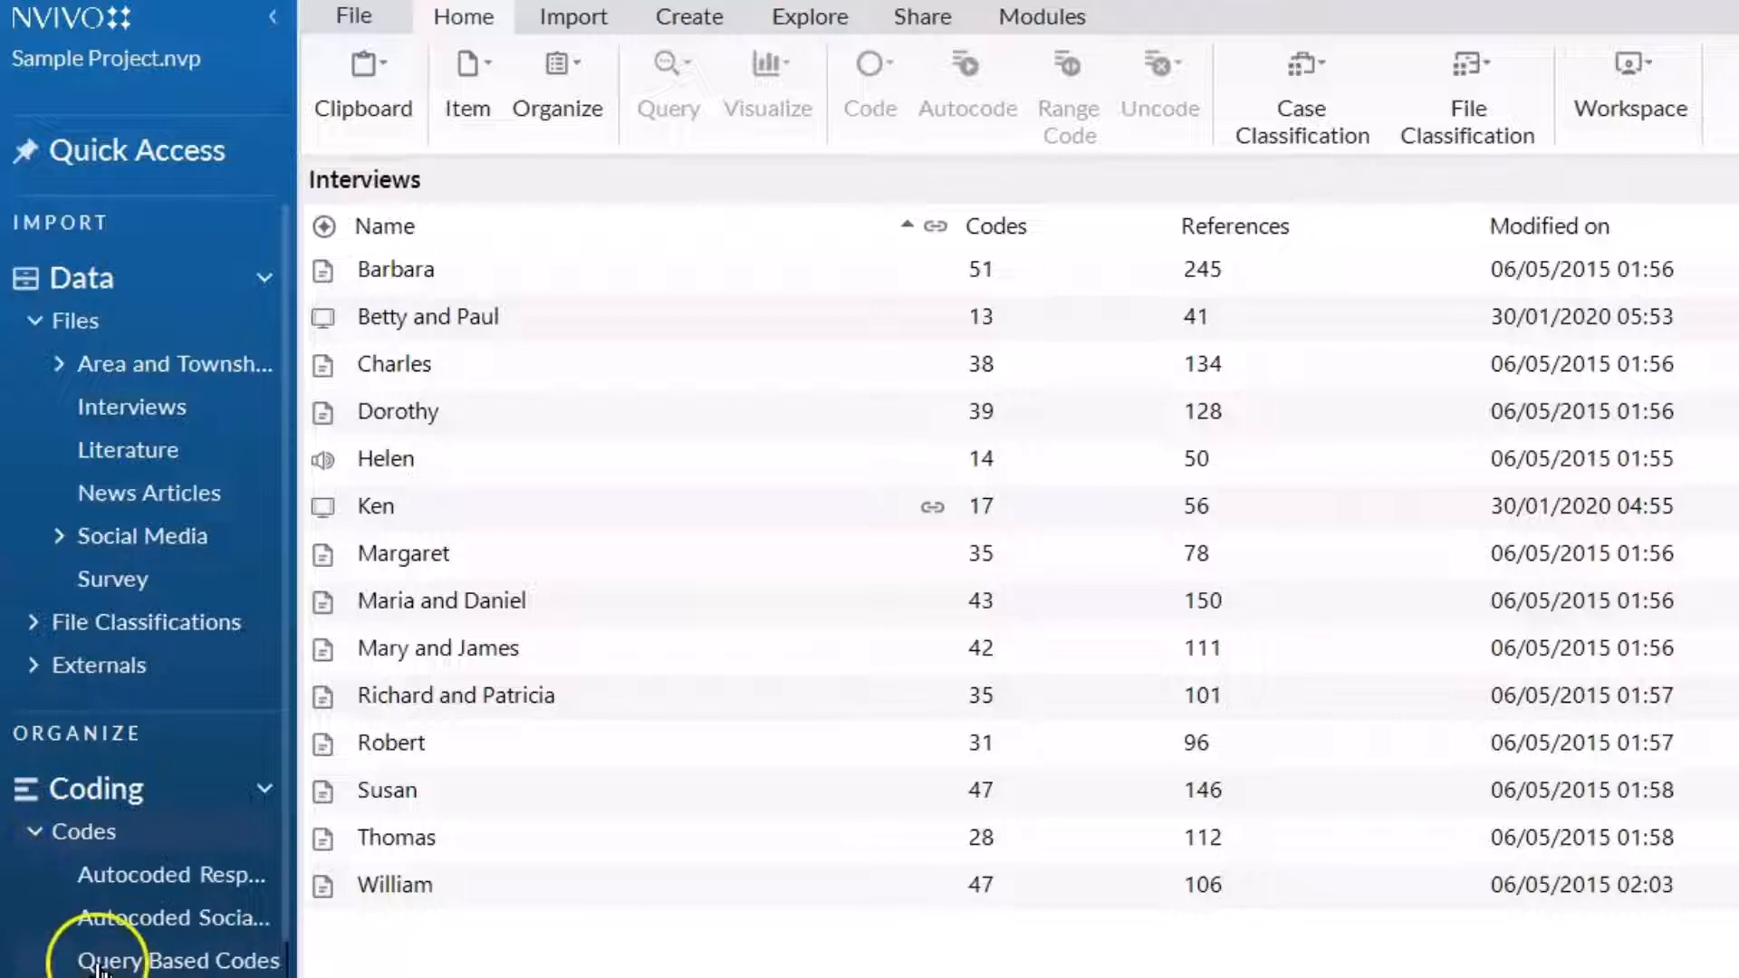